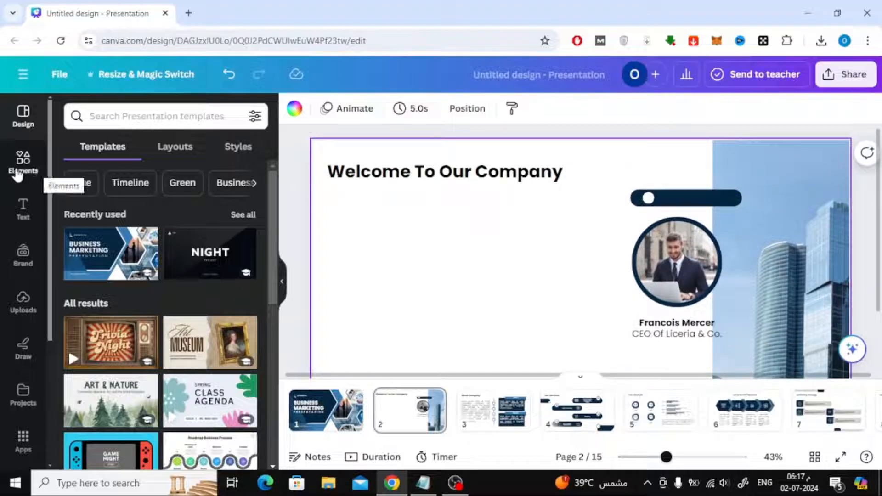
# Open Elements and show all table designs in the Tables section.
pyautogui.click(23, 163)
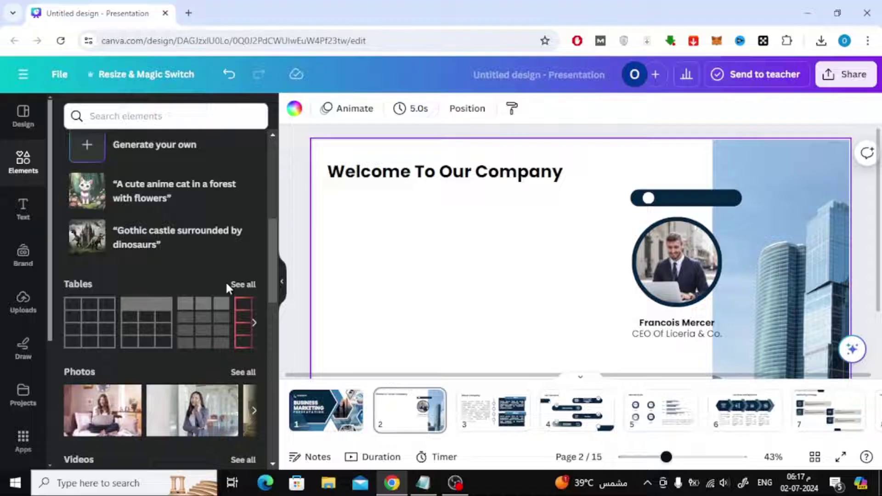
pyautogui.click(242, 285)
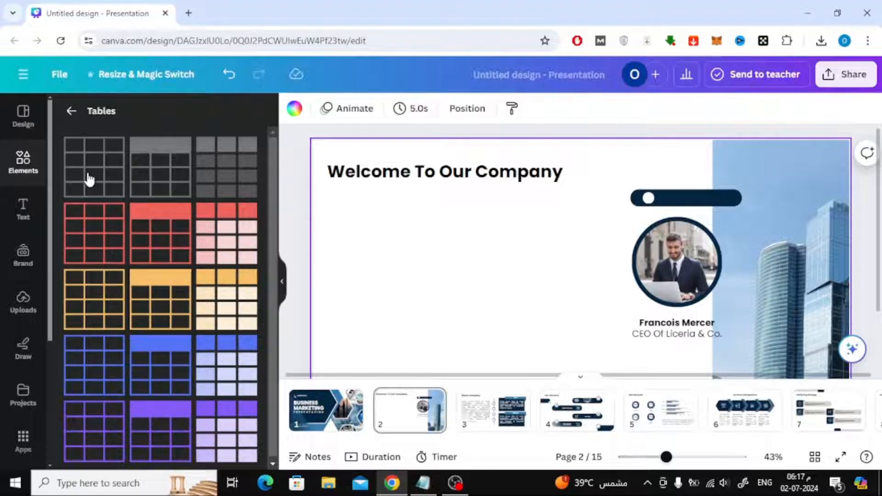
# Add the plain four-row, three-column table to slide 2 and drag it wider.
pyautogui.click(94, 168)
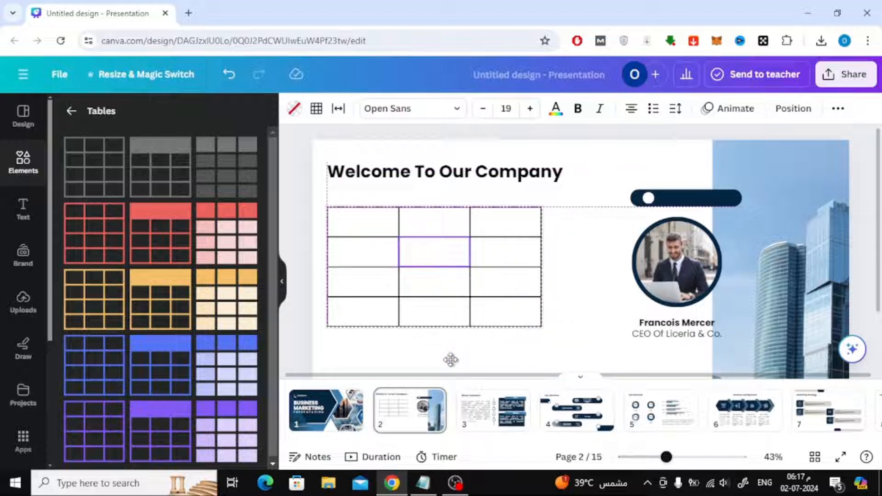
pyautogui.moveTo(541, 325); pyautogui.dragTo(569, 343)
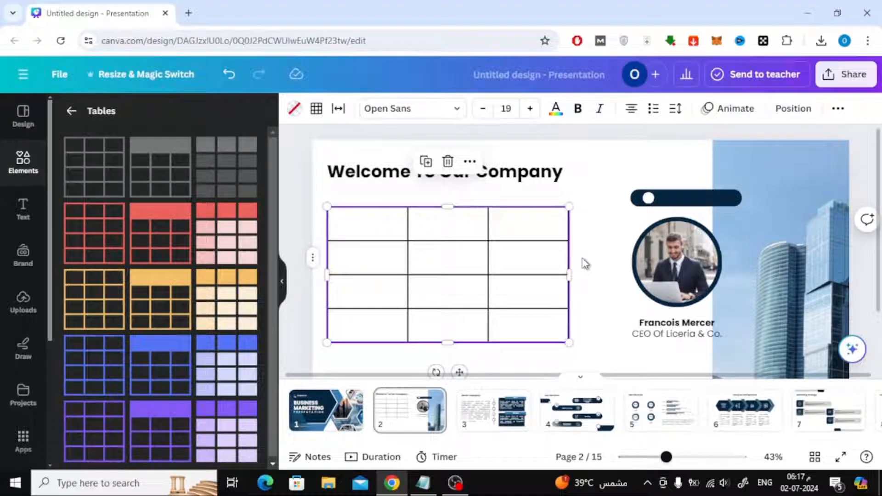
# Delete the four-row table and insert a plain 3×3 table under the title.
pyautogui.write('Press /')
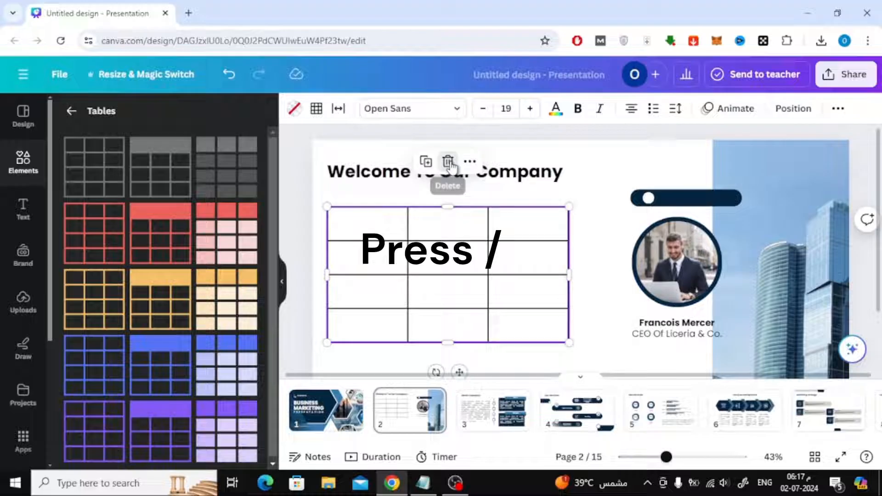
pyautogui.click(448, 163)
pyautogui.write('ta')
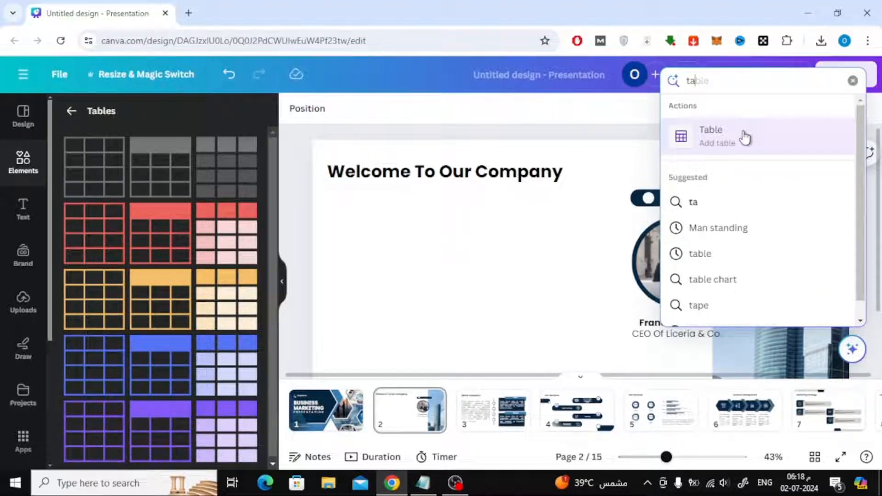
pyautogui.click(717, 136)
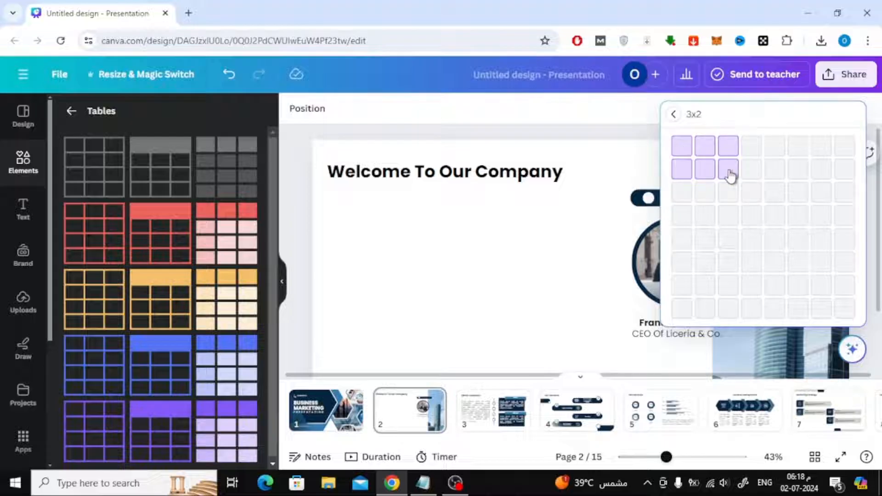
pyautogui.moveTo(723, 193)
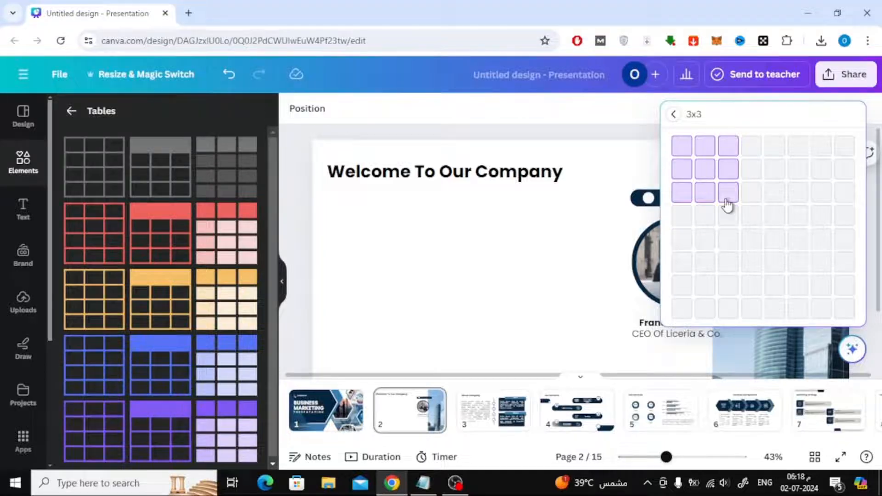
pyautogui.click(728, 191)
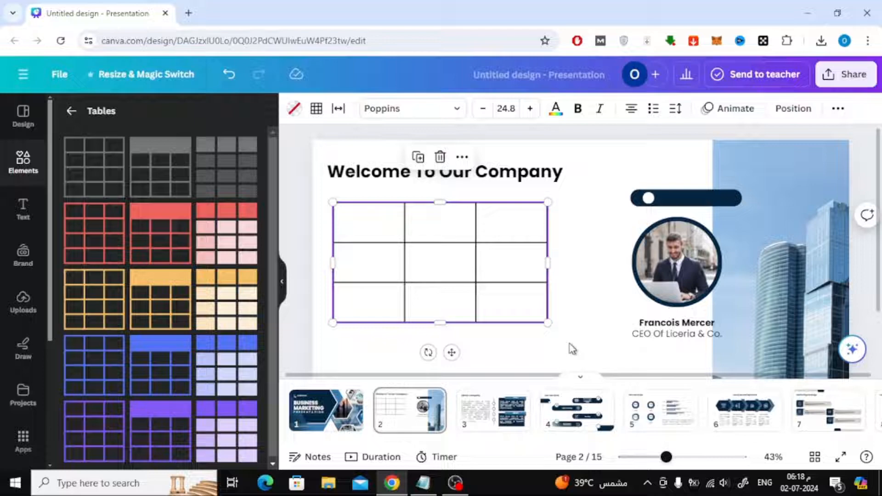
# Drag the 3×3 table wider and add a fourth column.
pyautogui.moveTo(548, 322); pyautogui.dragTo(573, 341)
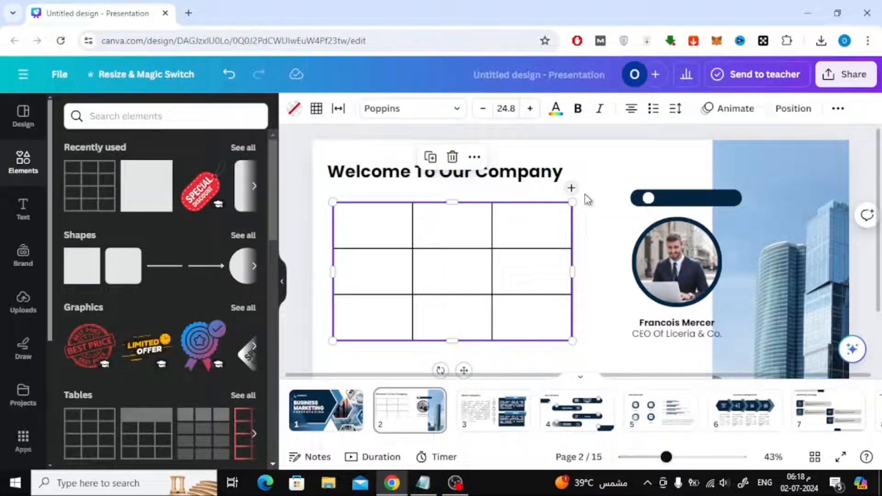
pyautogui.moveTo(526, 189)
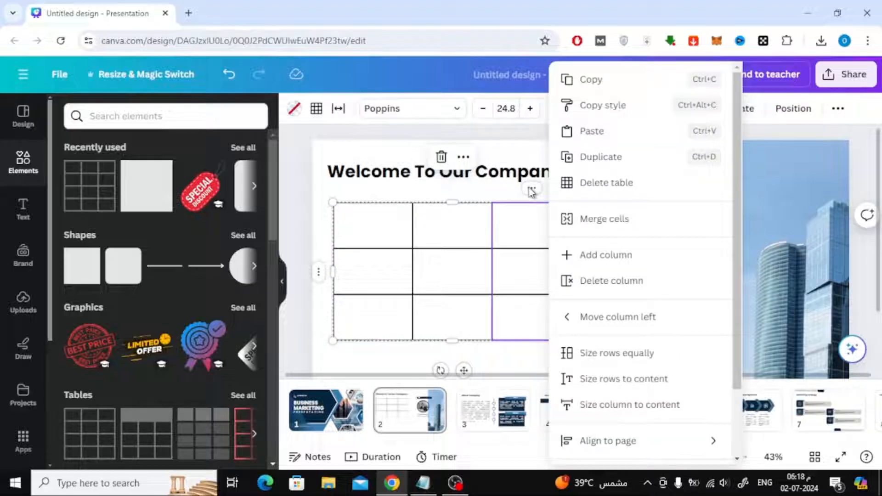
pyautogui.moveTo(612, 268)
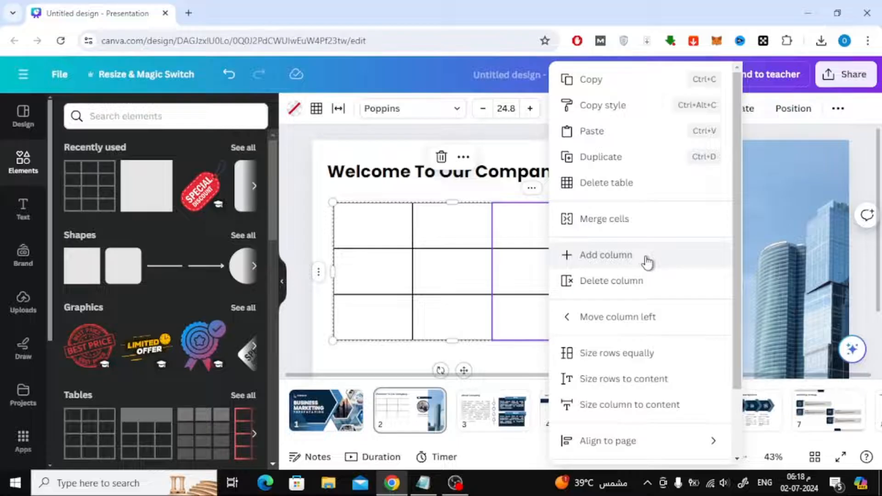
pyautogui.click(606, 255)
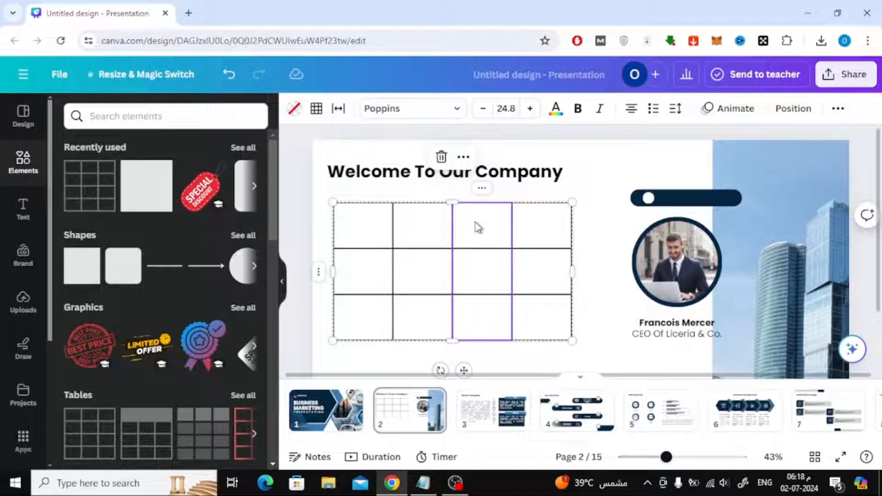
pyautogui.moveTo(464, 235)
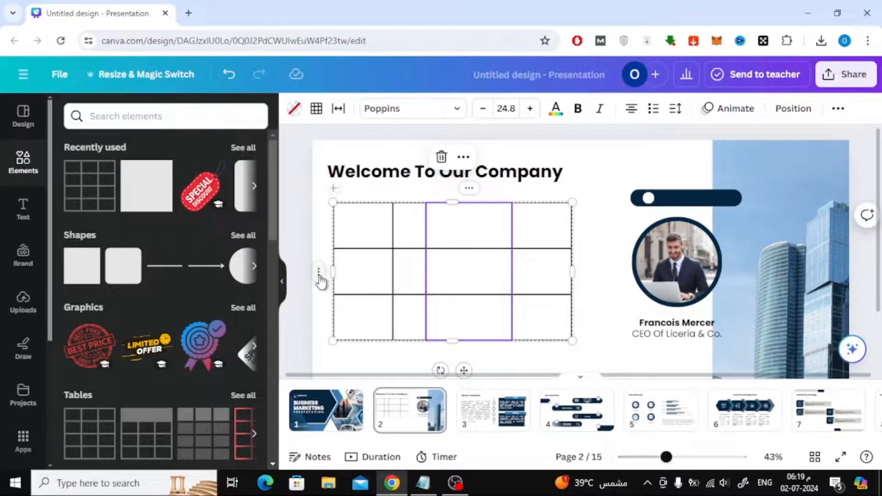
# Open the table's context menu showing Size columns equally.
pyautogui.rightClick(315, 270)
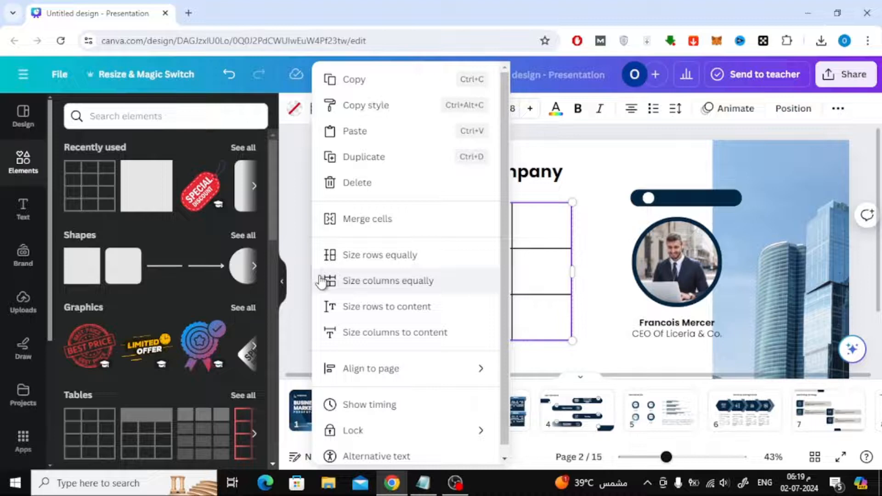
pyautogui.moveTo(480, 276)
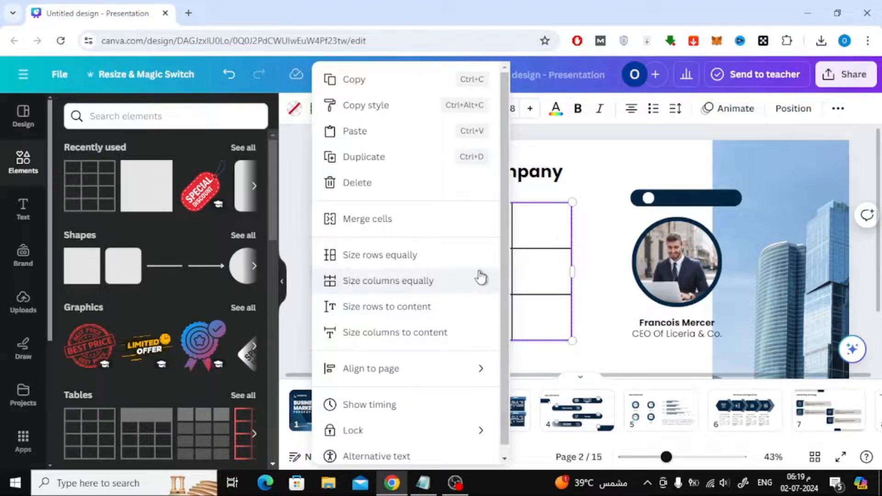
pyautogui.moveTo(473, 293)
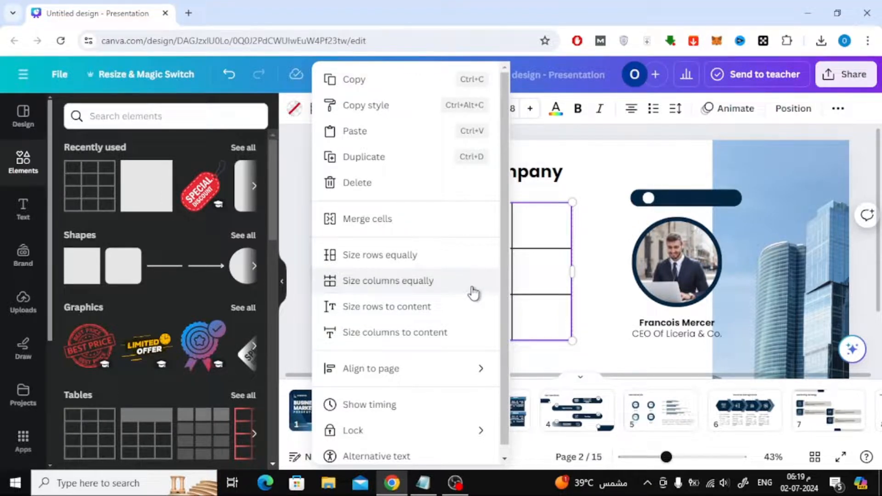